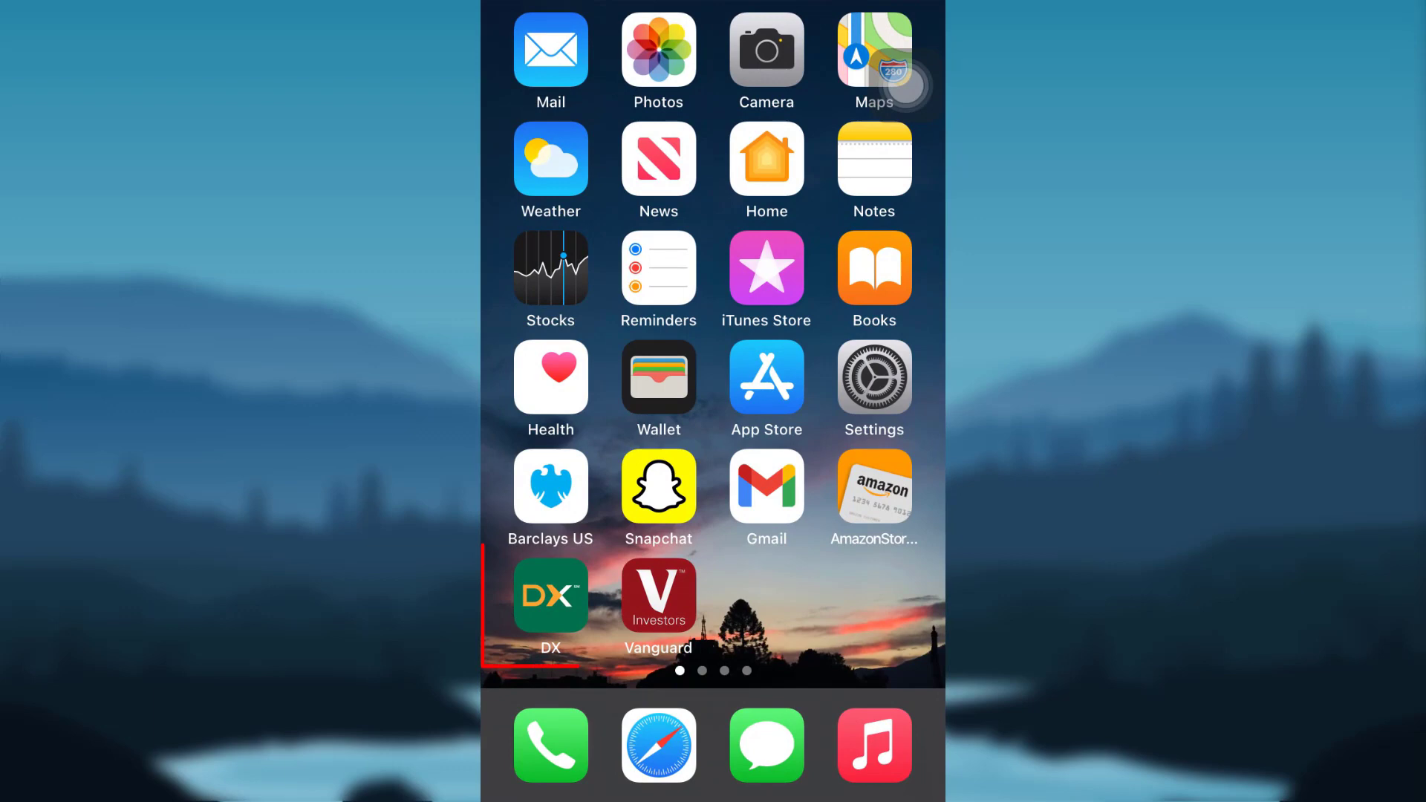
Launch the DX app from the home screen and continue to the Sign In page.
left_click(550, 594)
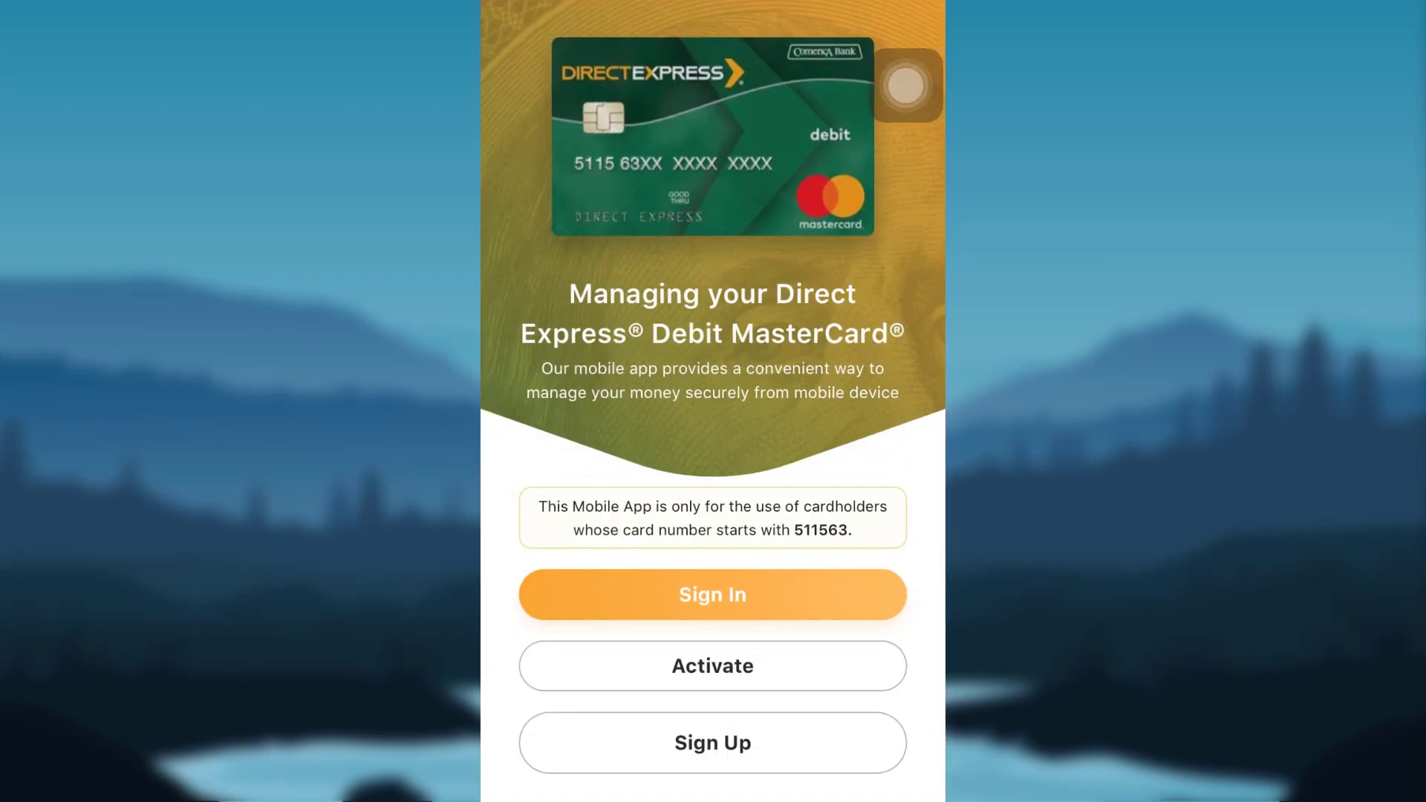
left_click(712, 594)
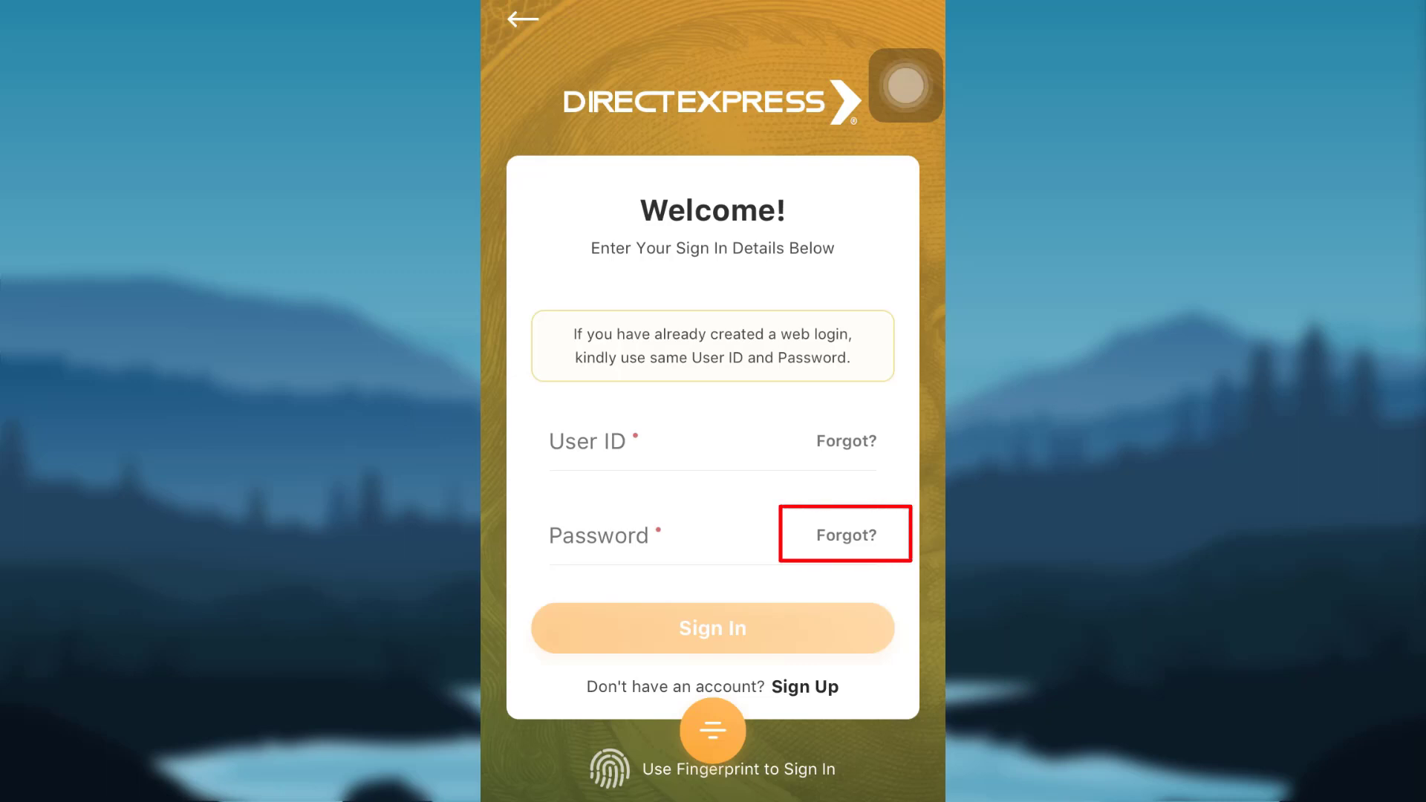
left_click(845, 534)
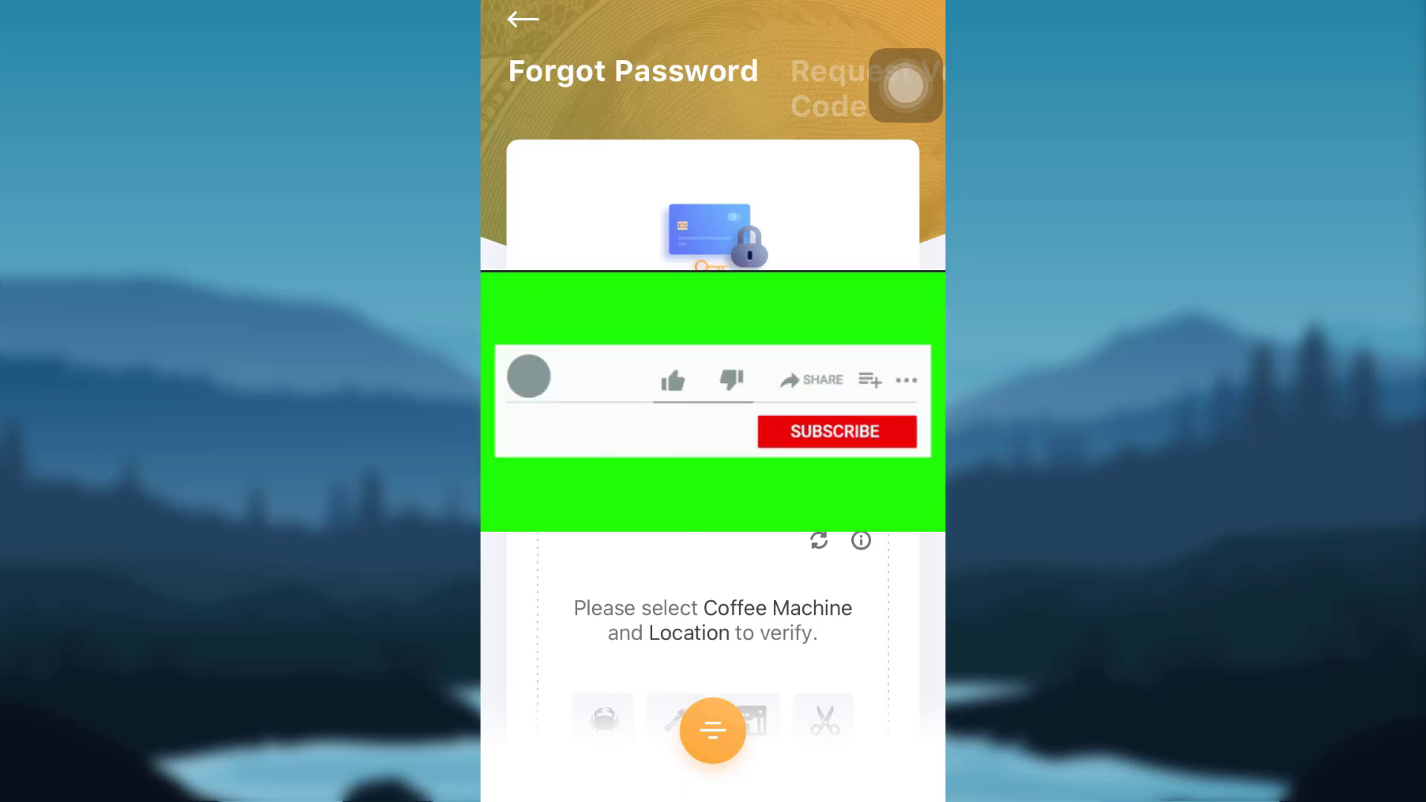
left_click(672, 379)
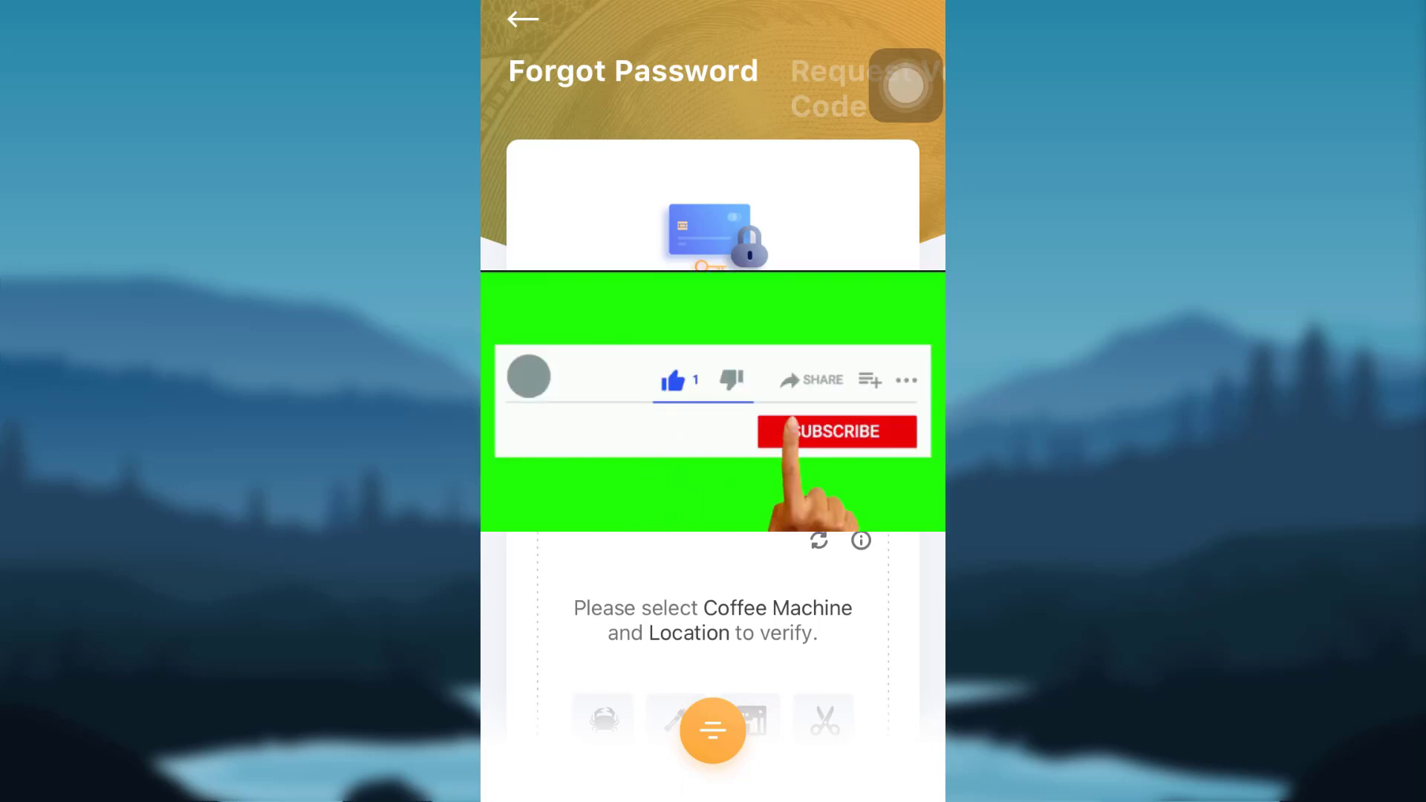
left_click(837, 431)
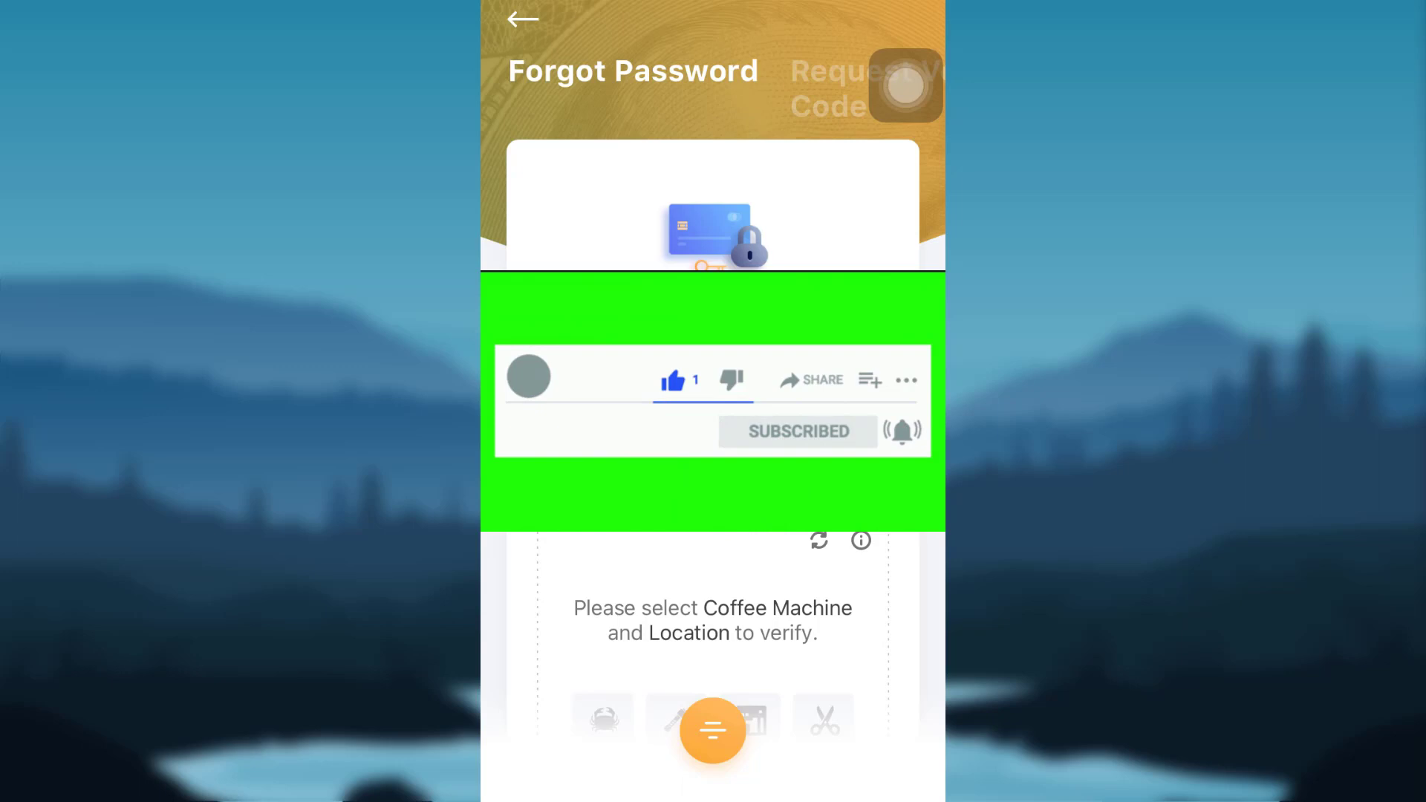